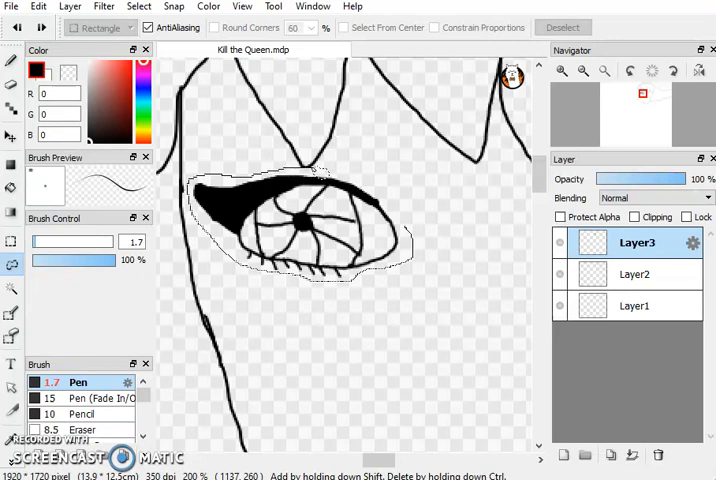
Lasso-select the drawn eye and copy it for pasting onto a new Layer4
drag(310, 164, 418, 236)
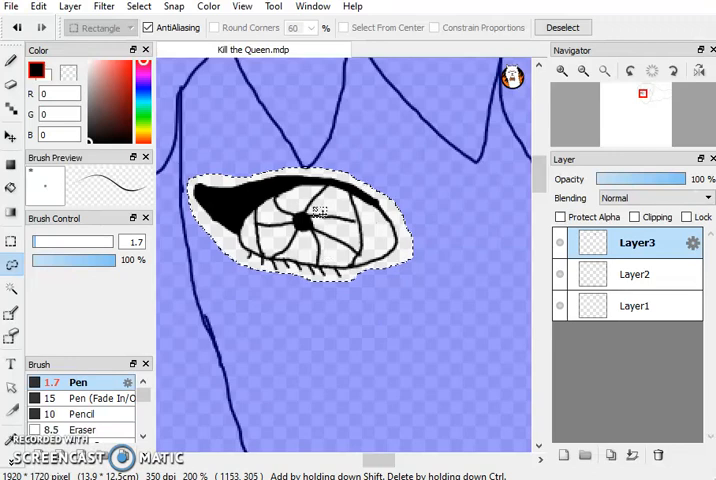
click(12, 8)
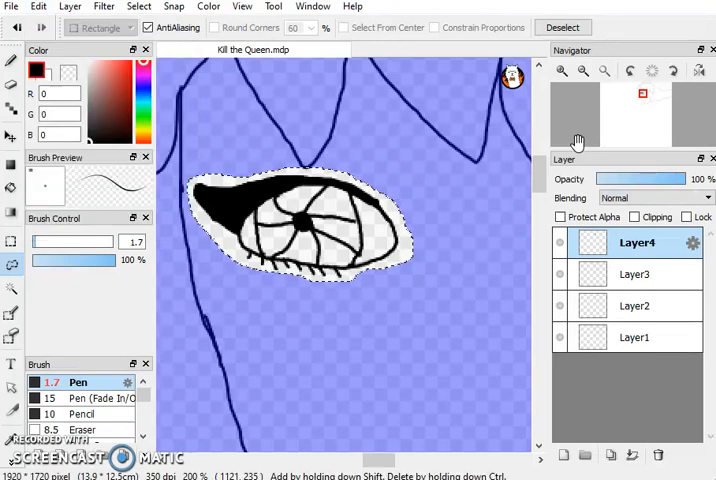
Deselect the eye so the drawing shows without the selection outline
click(562, 28)
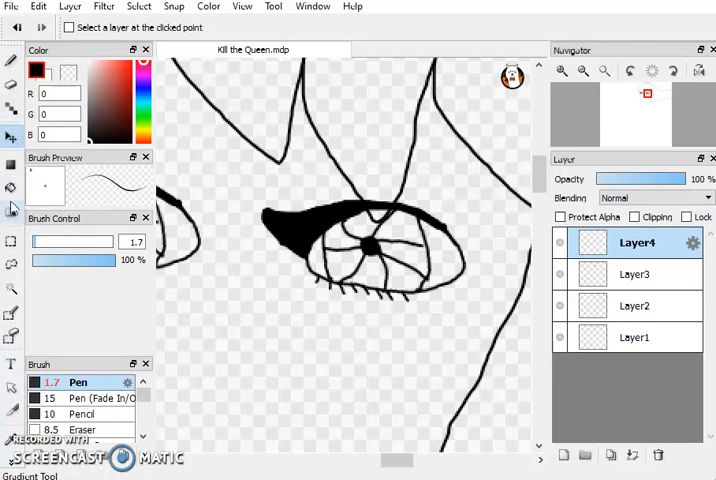
click(104, 8)
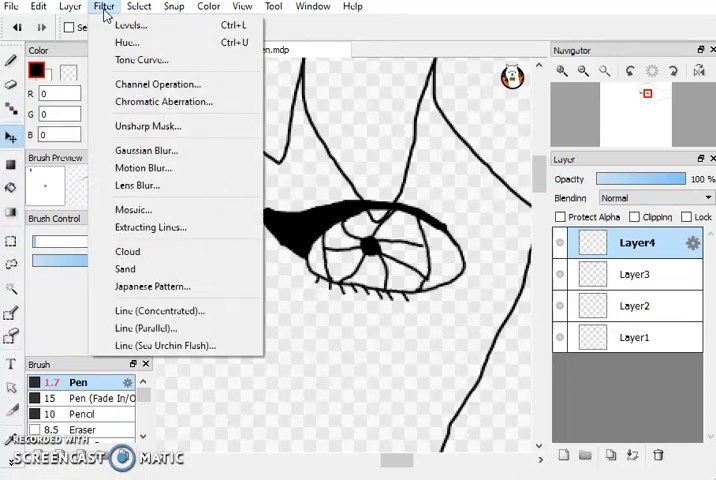
click(140, 6)
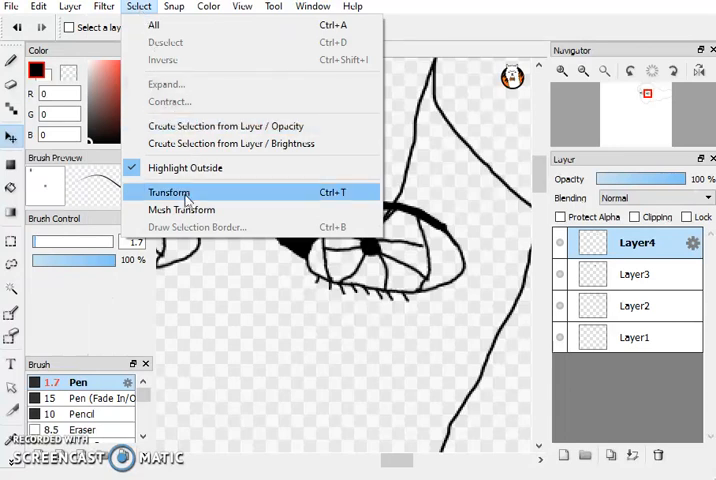
click(168, 192)
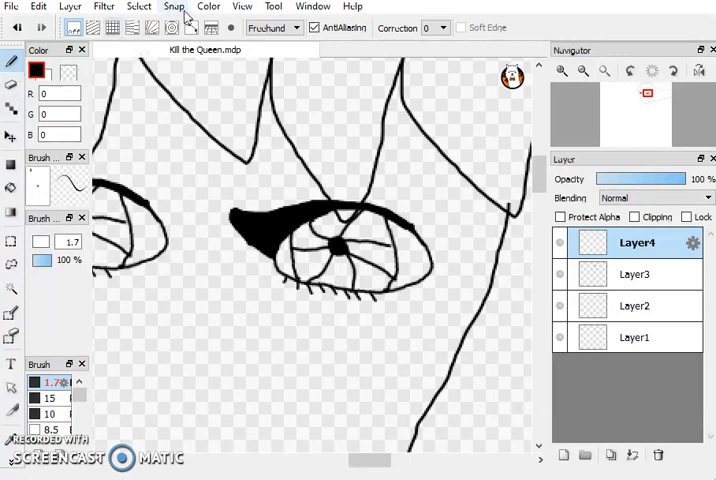
Transform Layer4 and flip the copied eye horizontally to mirror its pointed corner
click(242, 6)
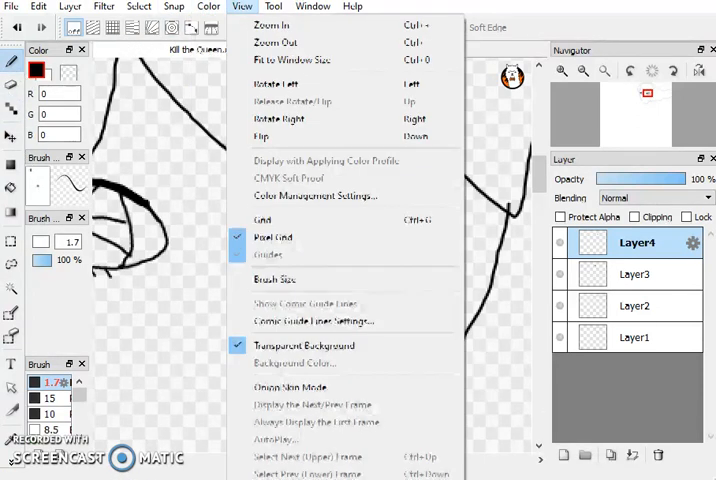
click(140, 6)
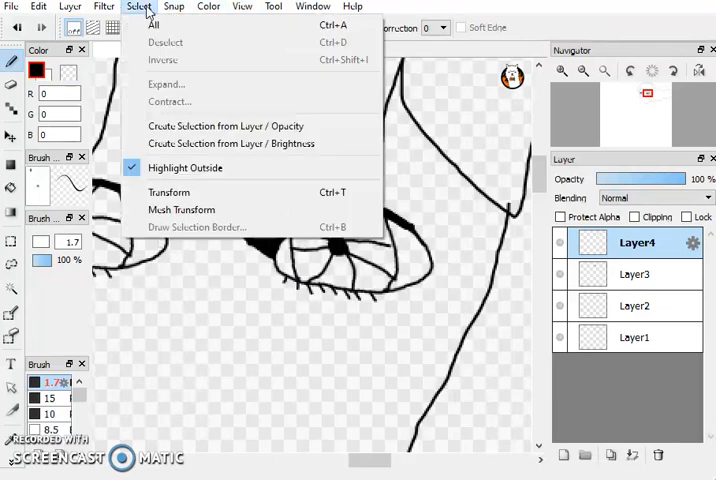
click(168, 192)
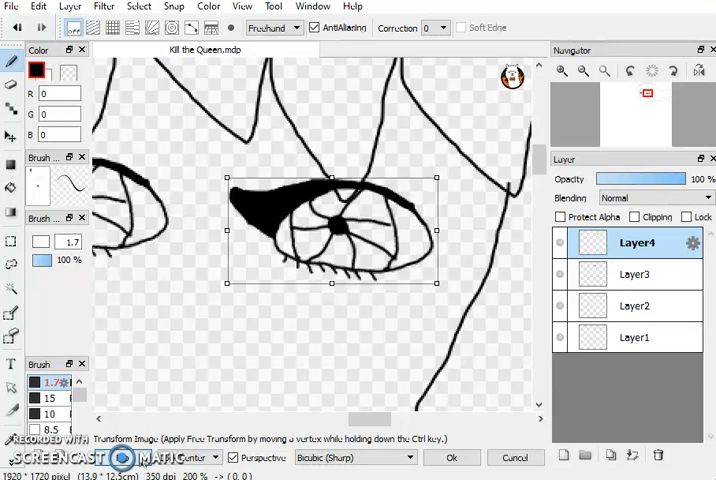
click(452, 456)
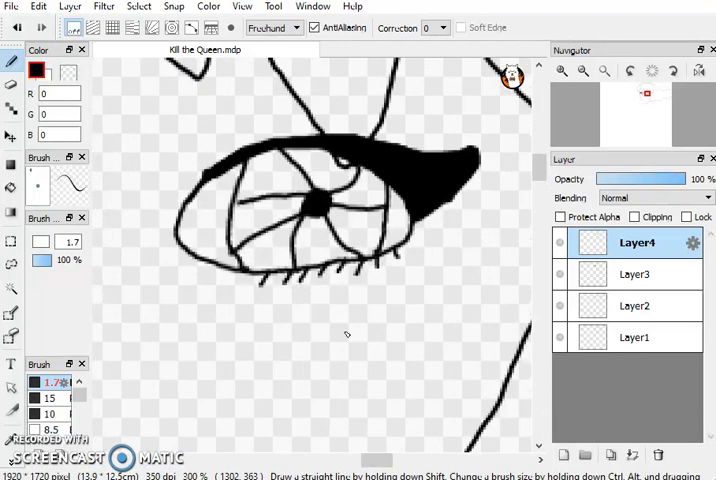